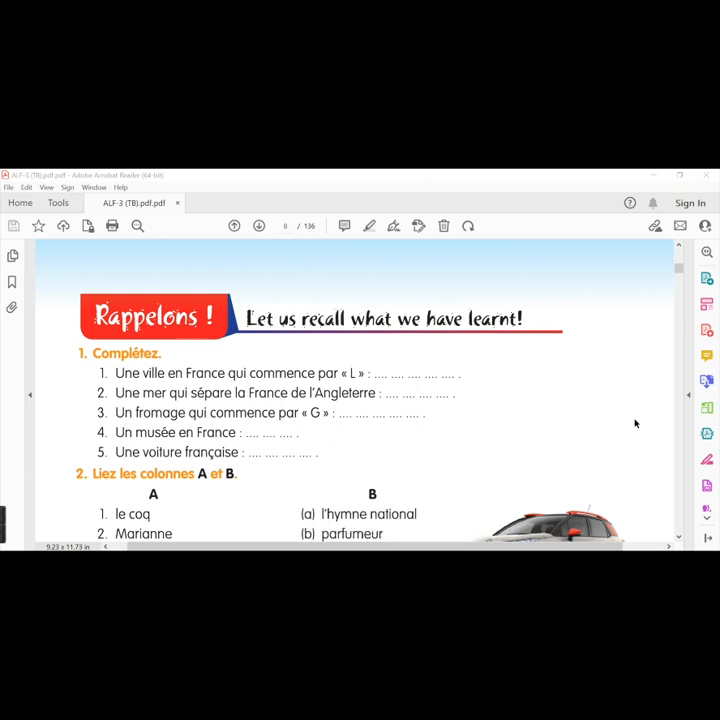
# Step: Read exercise 1 (Complétez) in the PDF, then start the 'Ex-' heading in the answer doc
pyautogui.press('alt+tab')
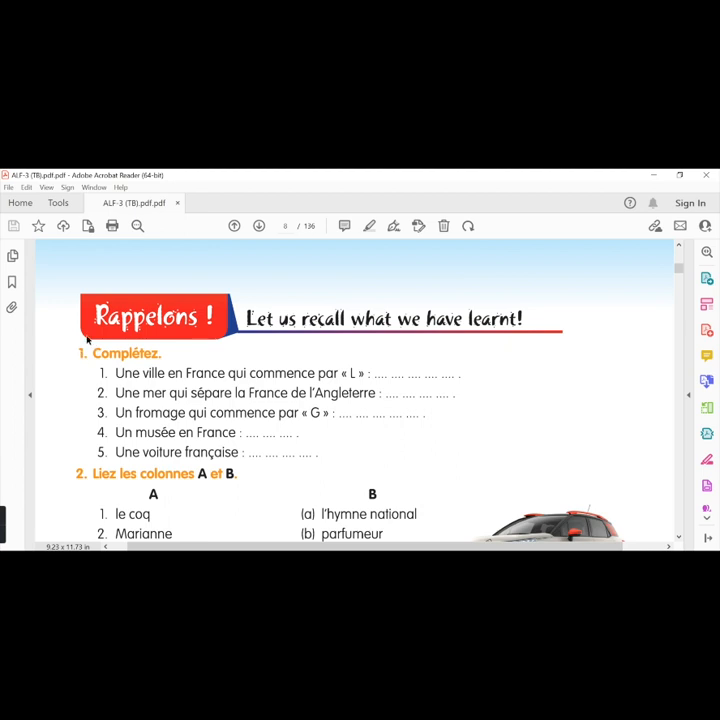
pyautogui.moveTo(69, 397)
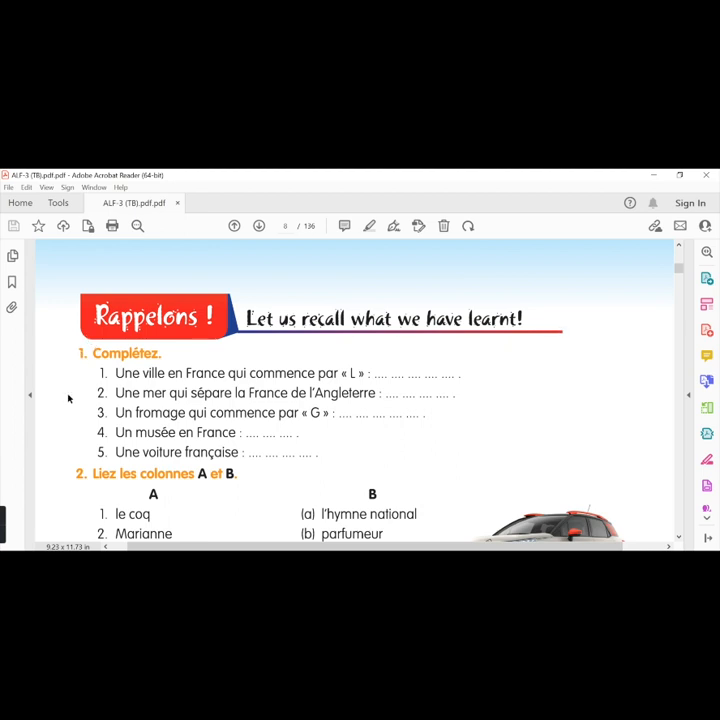
pyautogui.moveTo(87, 364)
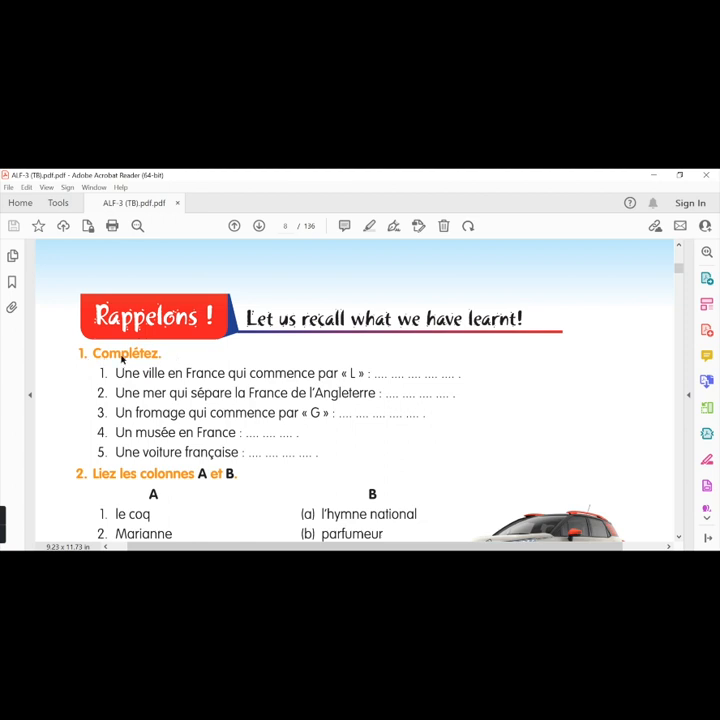
pyautogui.moveTo(172, 381)
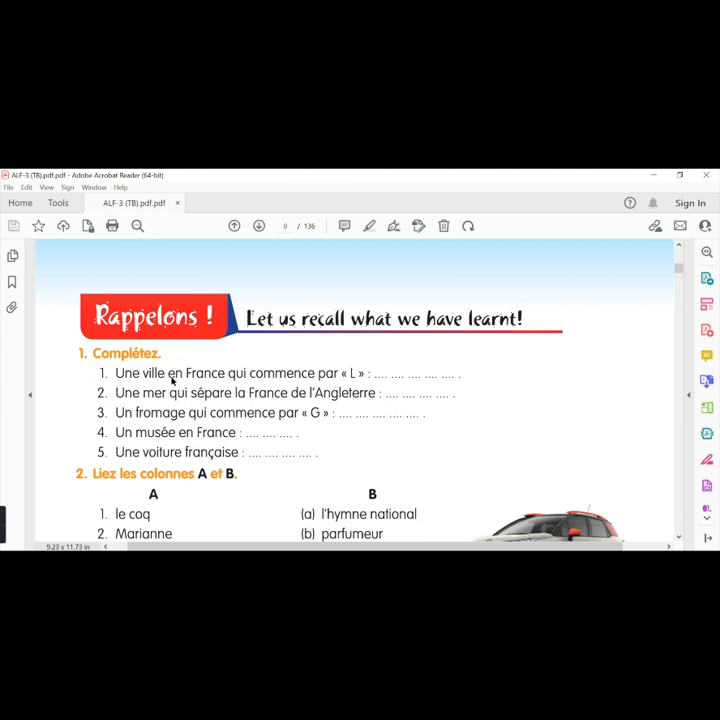
pyautogui.moveTo(253, 380)
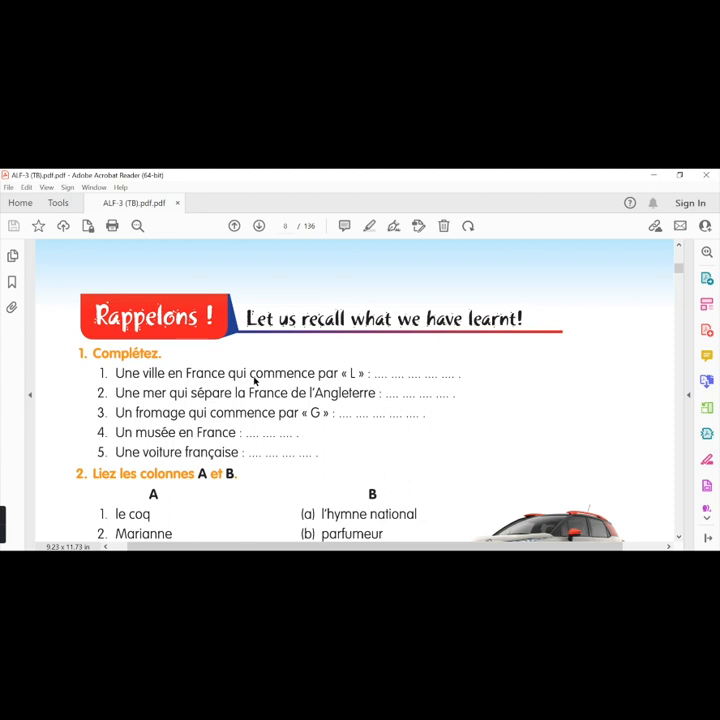
pyautogui.moveTo(341, 373)
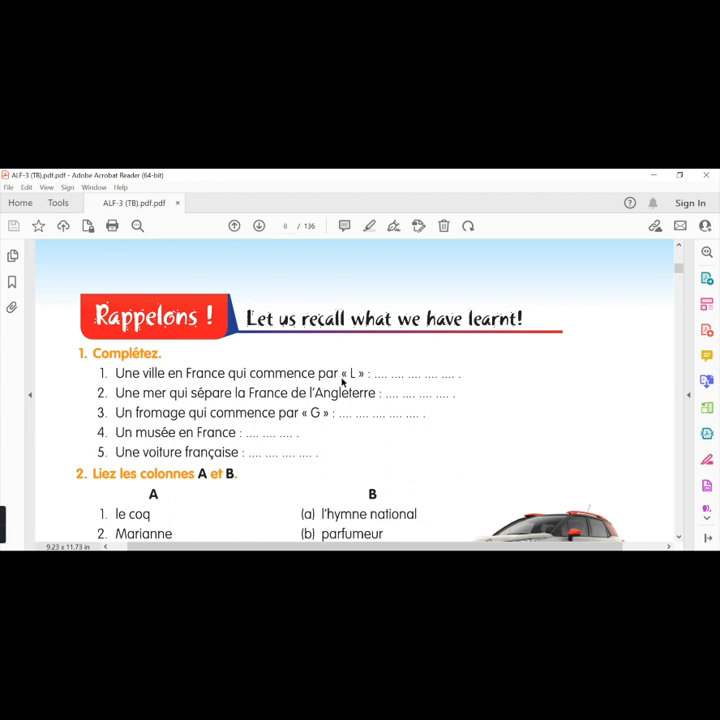
pyautogui.press('alt+tab')
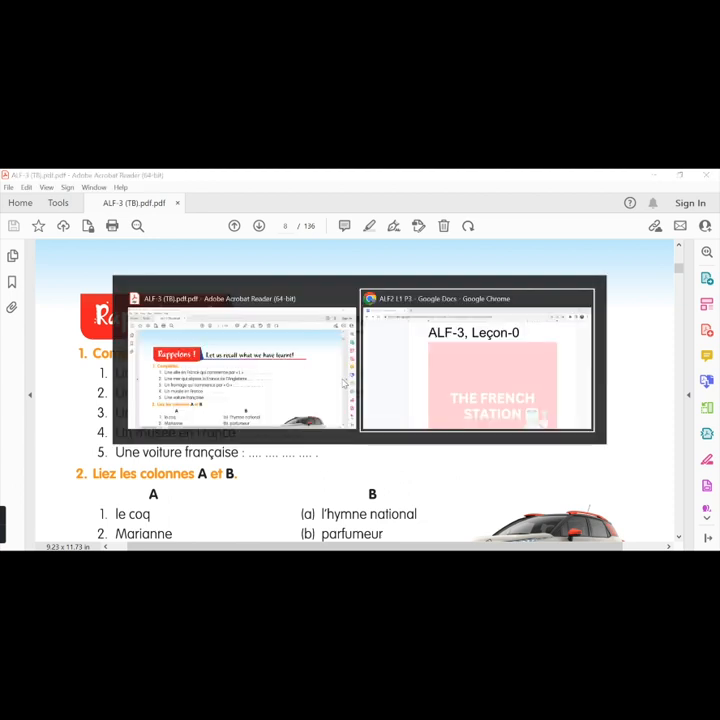
pyautogui.write('Ex-')
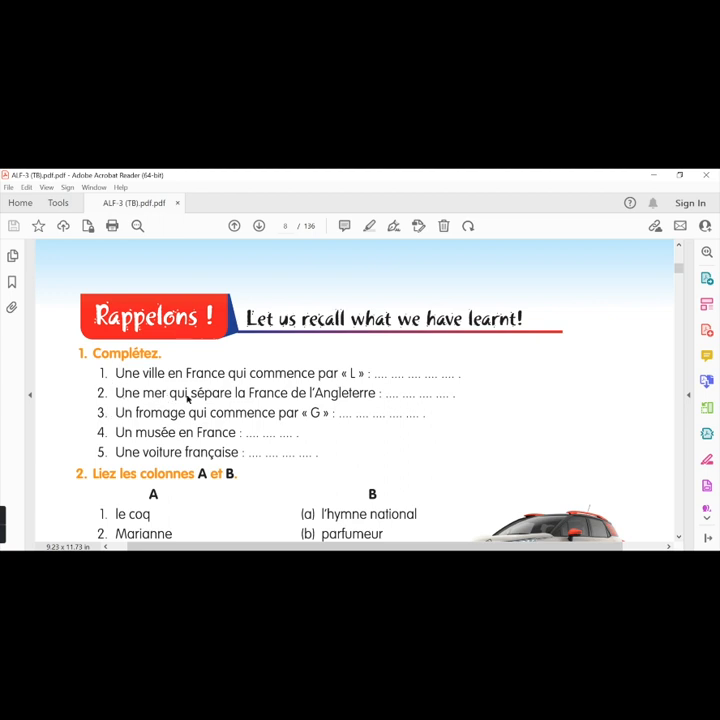
pyautogui.moveTo(277, 408)
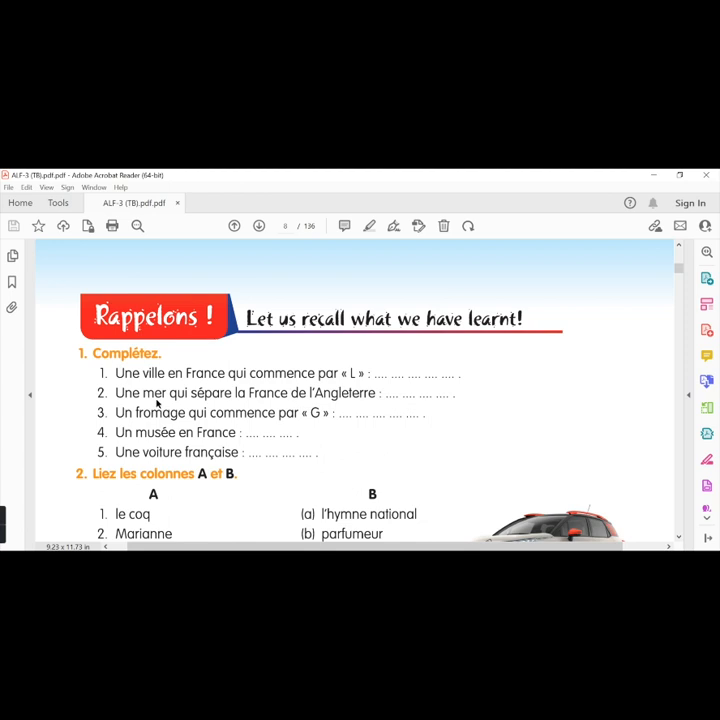
pyautogui.moveTo(251, 408)
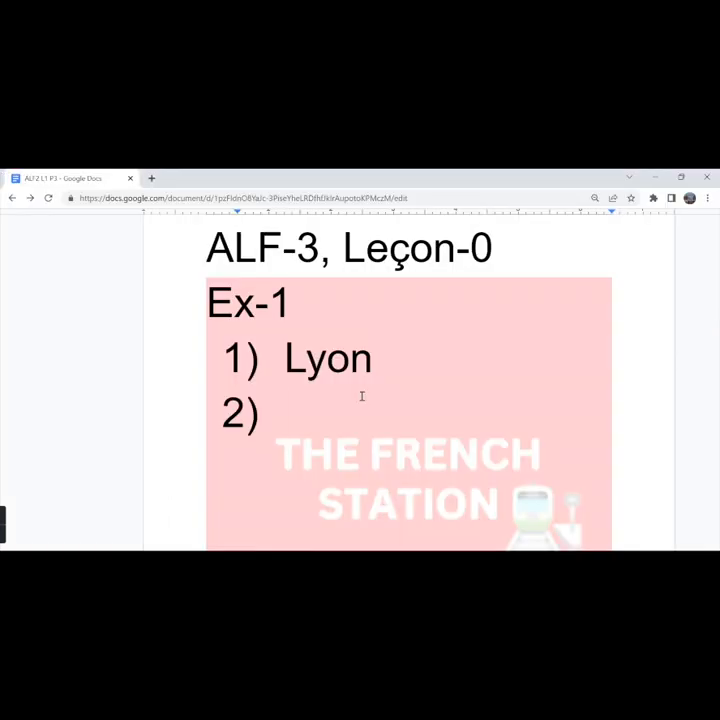
# Step: Enter 'La Manche' as answer 2 and begin answer 3 with 'Le gru'
pyautogui.write('La M')
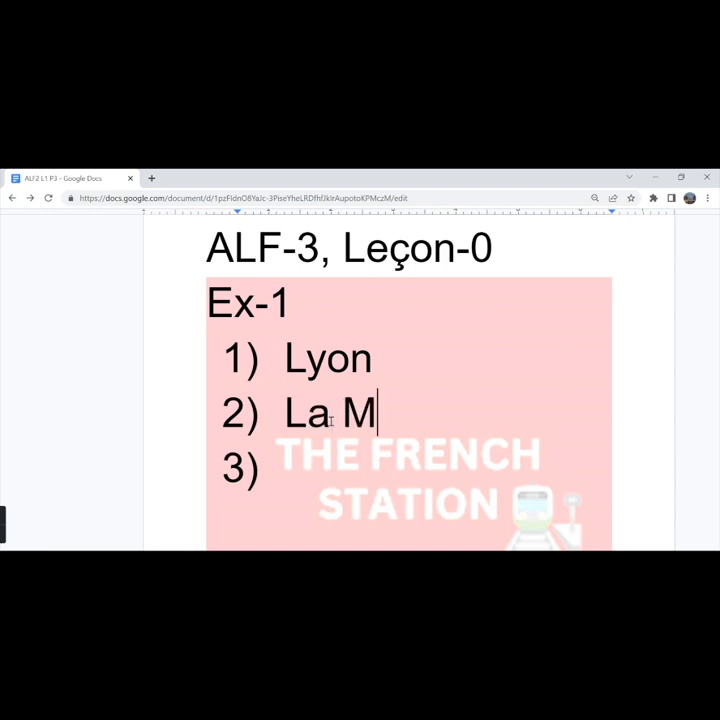
pyautogui.write('anche')
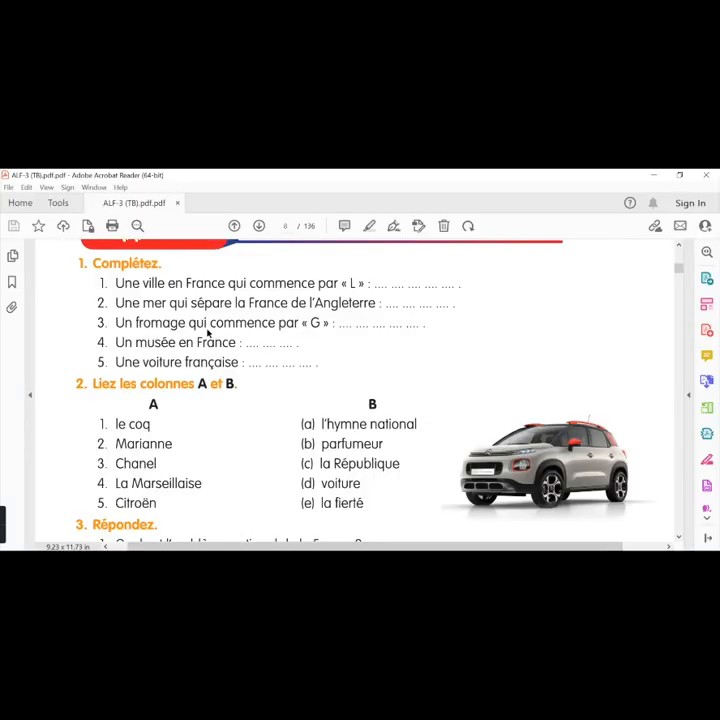
pyautogui.moveTo(318, 335)
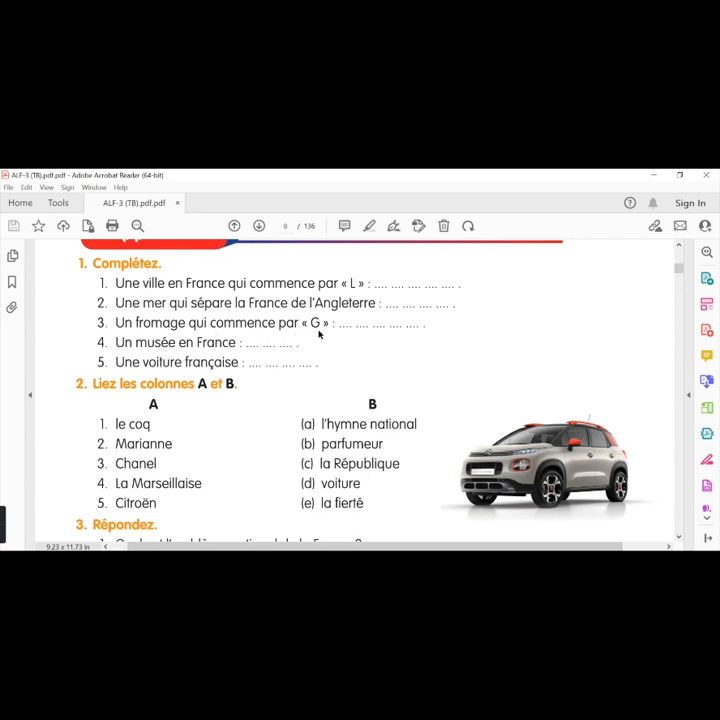
pyautogui.moveTo(240, 316)
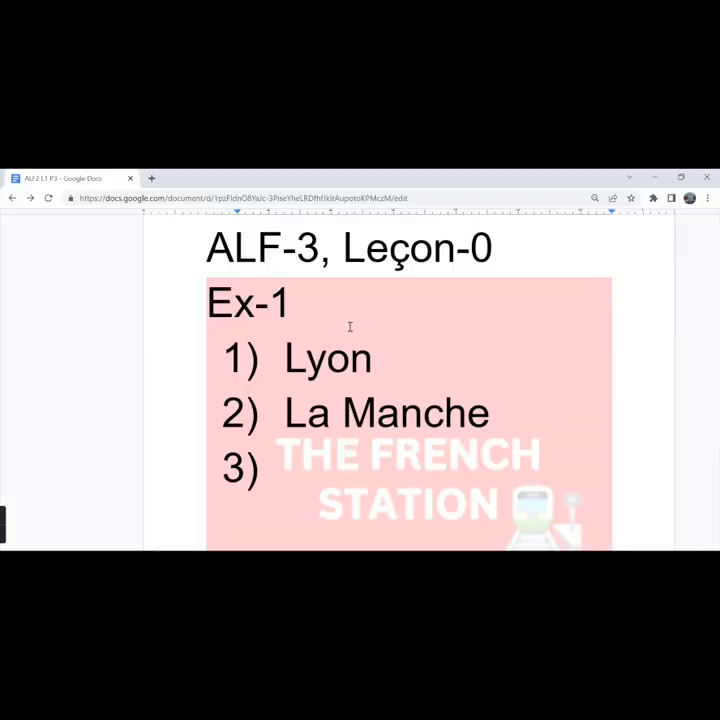
pyautogui.write('Le gru')
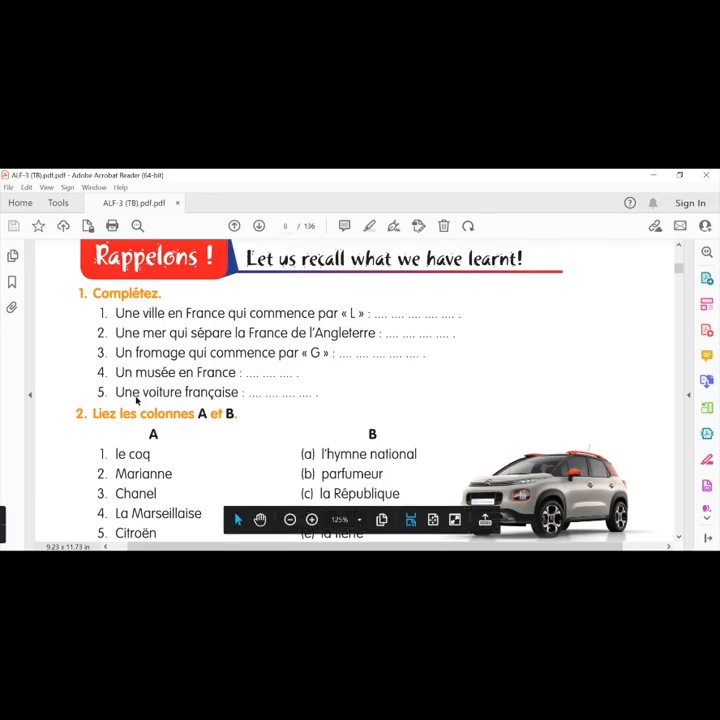
pyautogui.moveTo(500, 375)
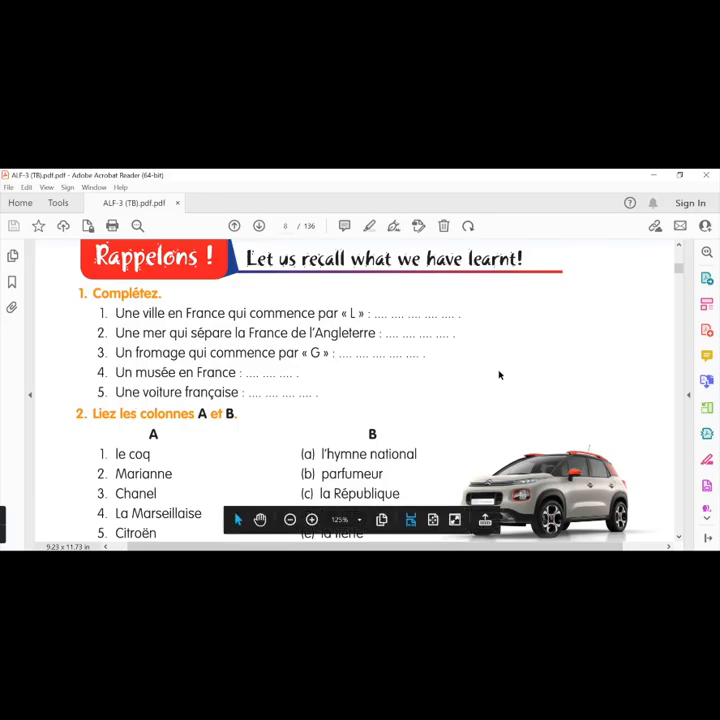
pyautogui.scroll(-3)
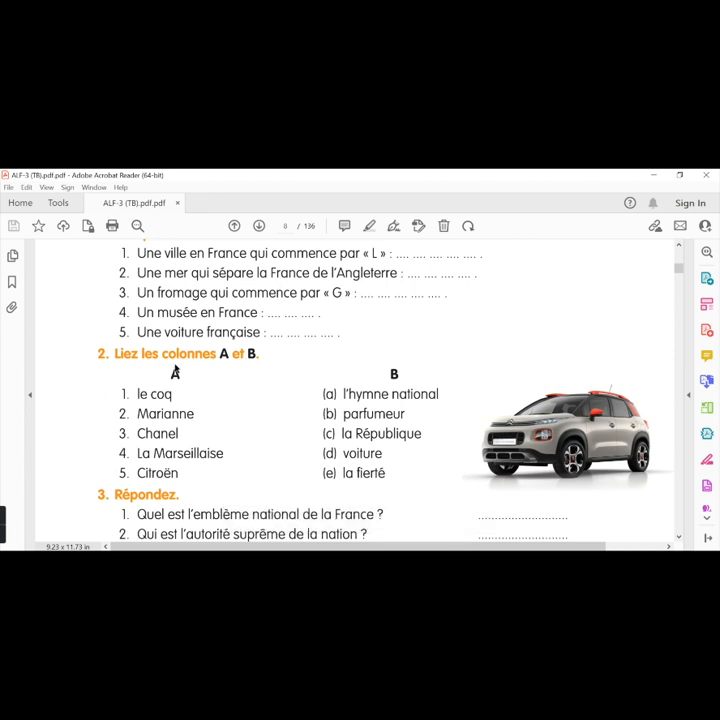
pyautogui.moveTo(172, 394)
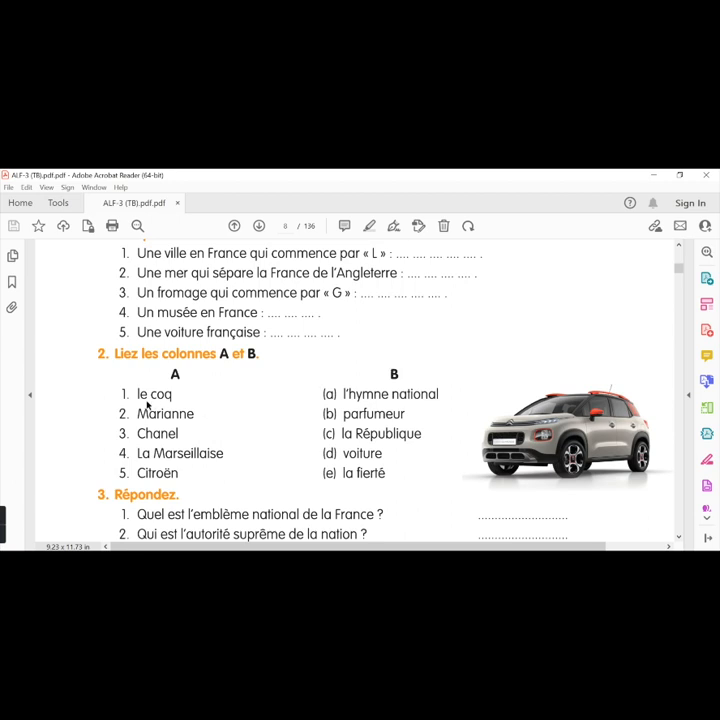
pyautogui.moveTo(374, 473)
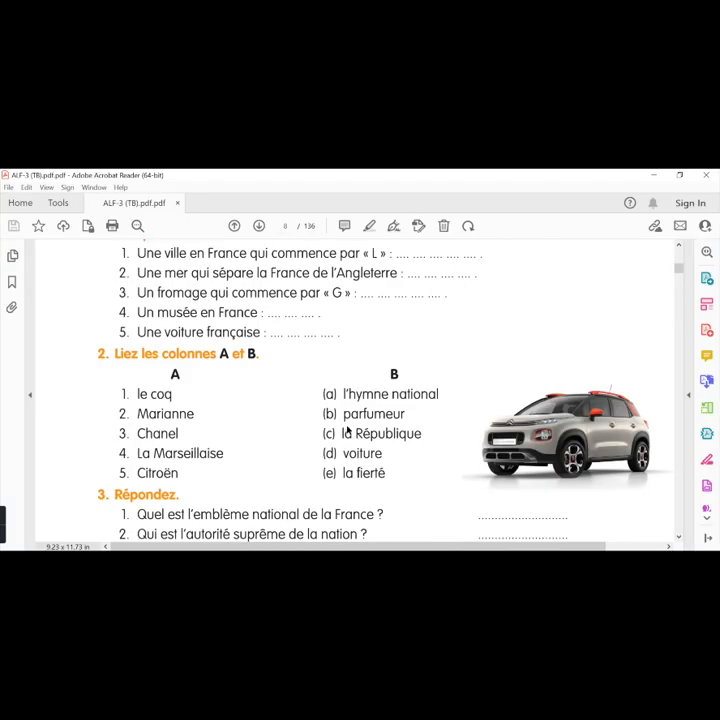
pyautogui.moveTo(344, 419)
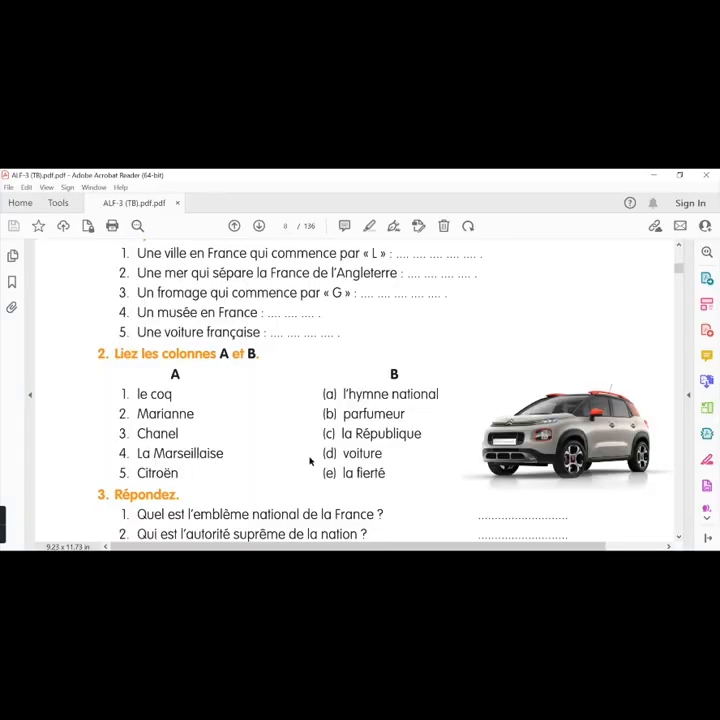
# Step: Scroll page 8 of the textbook down to exercise 3, Répondez
pyautogui.scroll(-3)
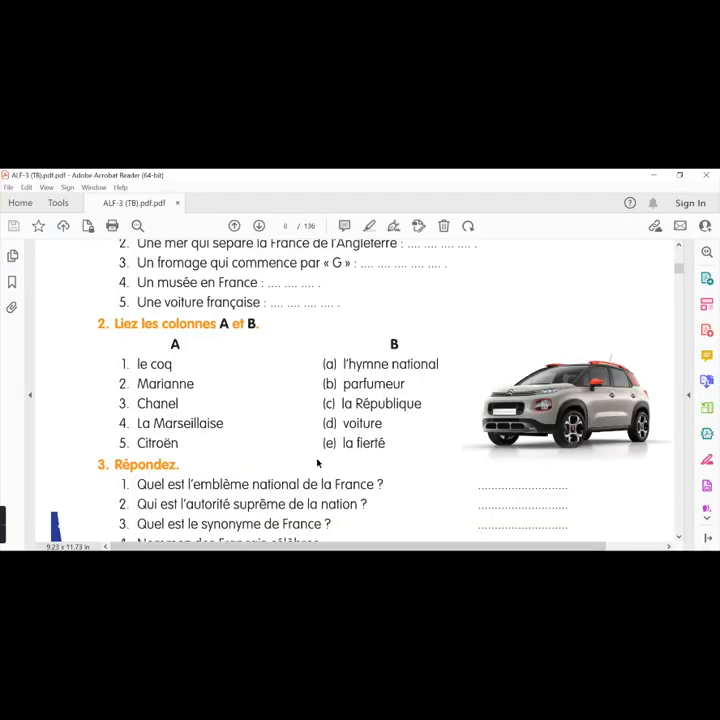
pyautogui.scroll(-3)
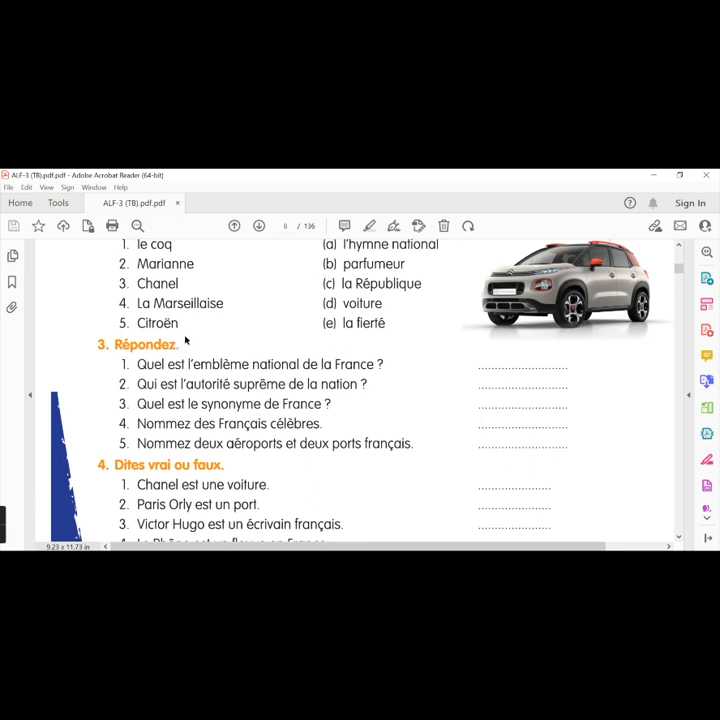
pyautogui.moveTo(147, 368)
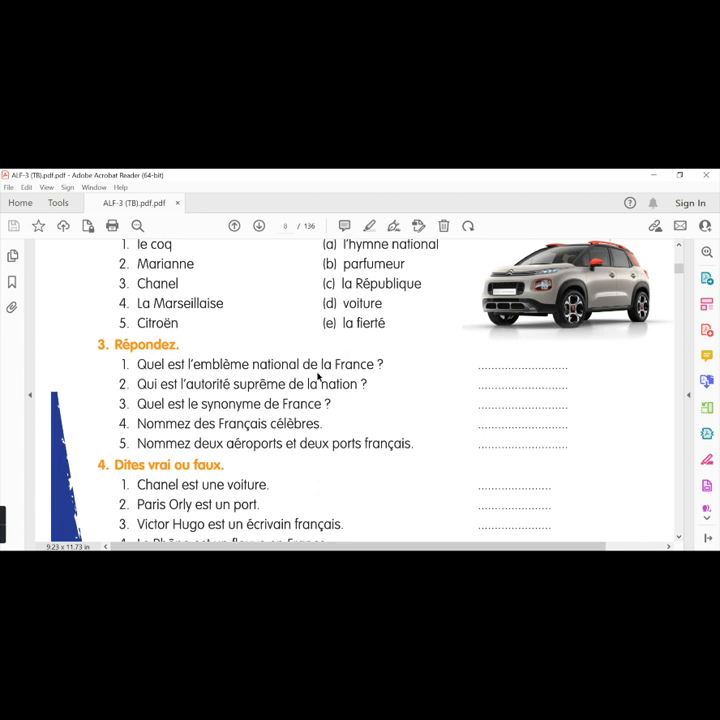
pyautogui.moveTo(150, 384)
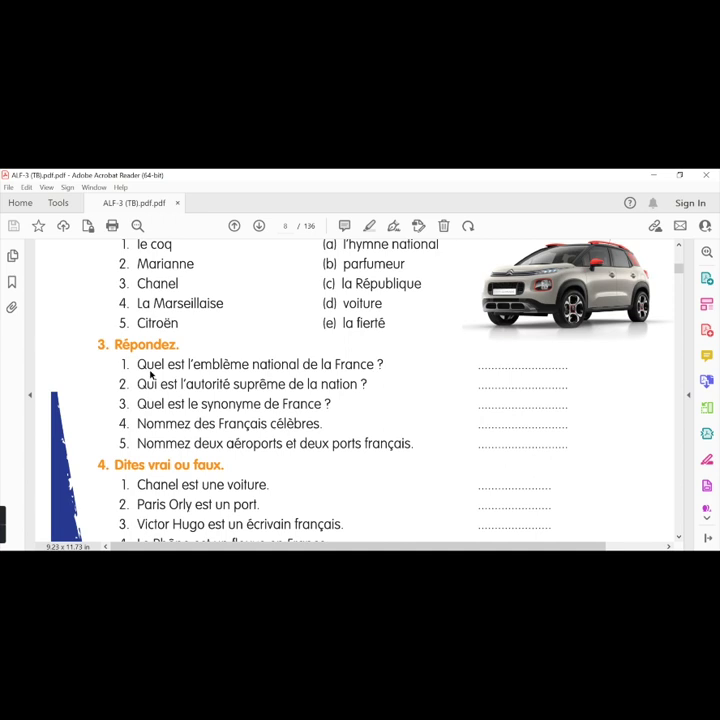
pyautogui.moveTo(187, 368)
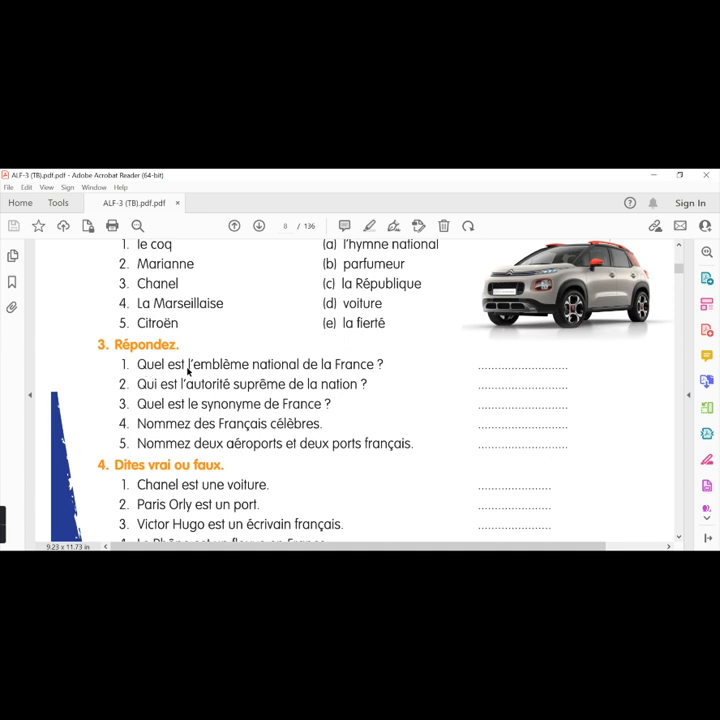
pyautogui.moveTo(363, 383)
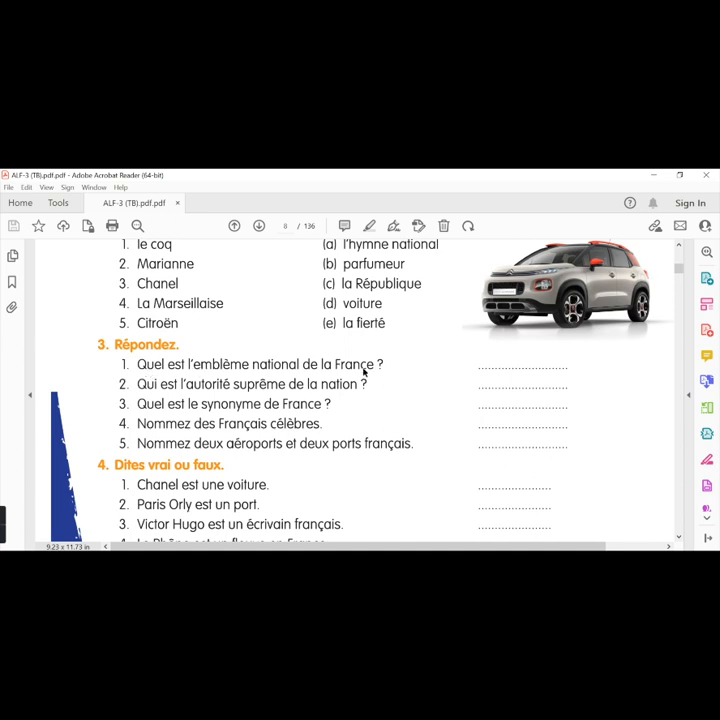
pyautogui.scroll(-3)
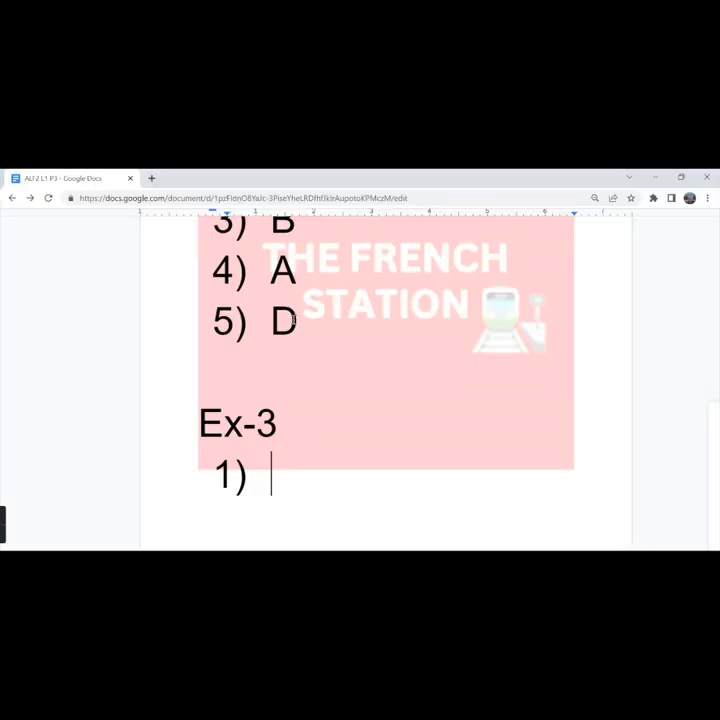
# Step: Write the Ex-3 answer beginning 'Le drapeau français est l''
pyautogui.write('Le dra')
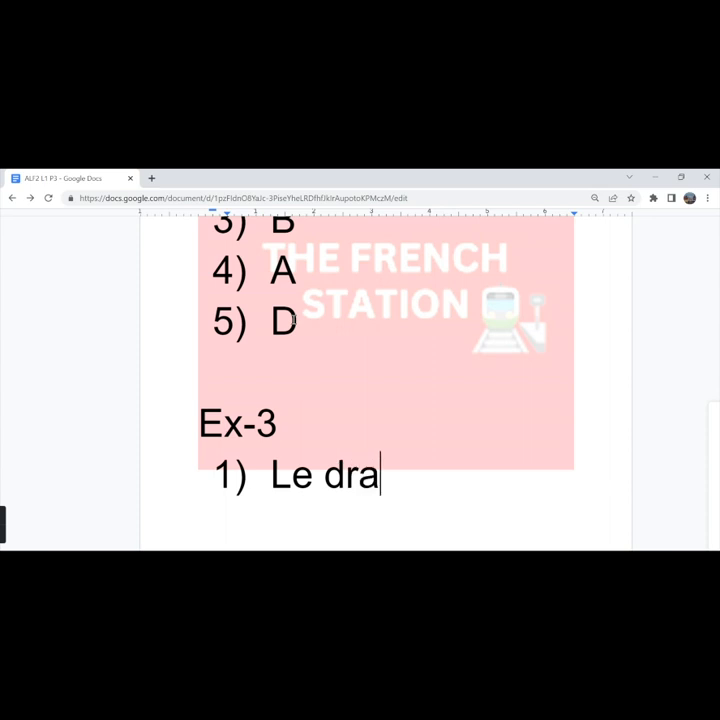
pyautogui.write('peau fran')
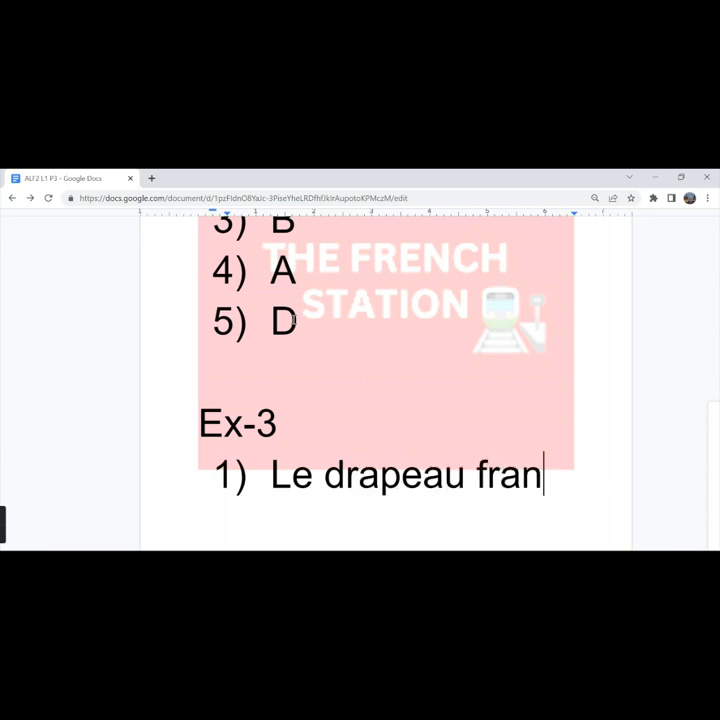
pyautogui.write("çais est l'")
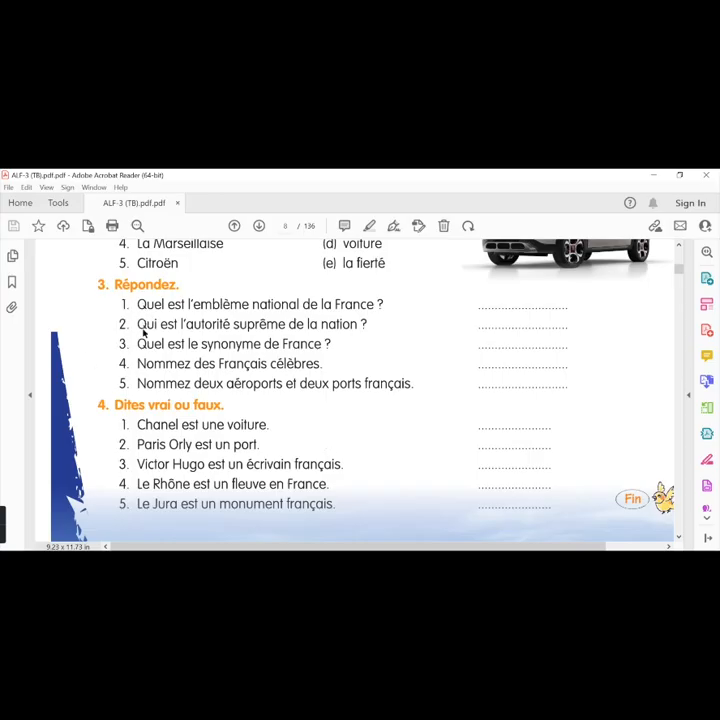
pyautogui.moveTo(196, 330)
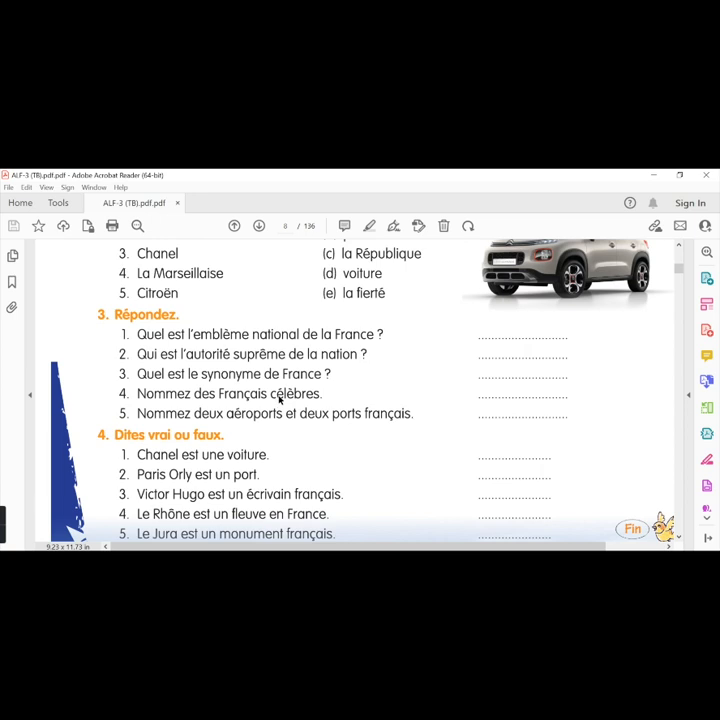
pyautogui.moveTo(145, 393)
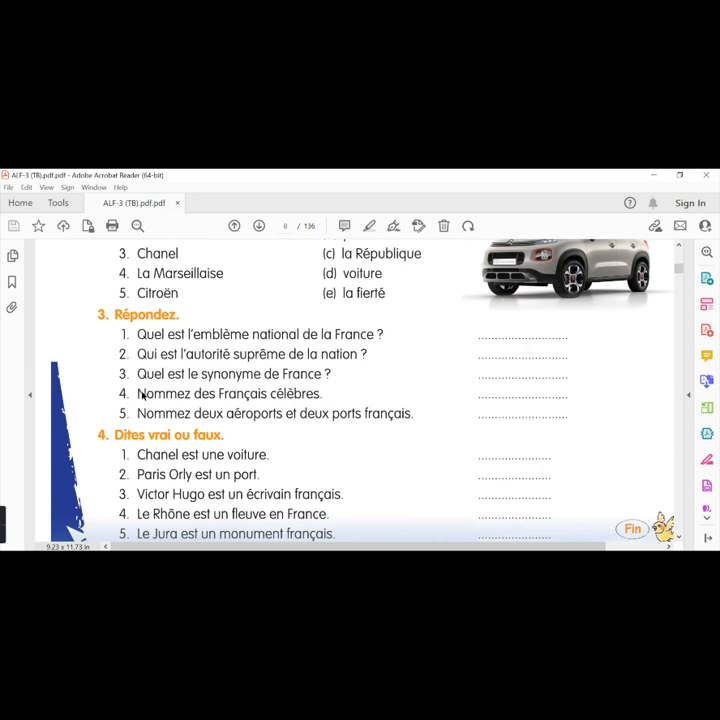
pyautogui.moveTo(287, 374)
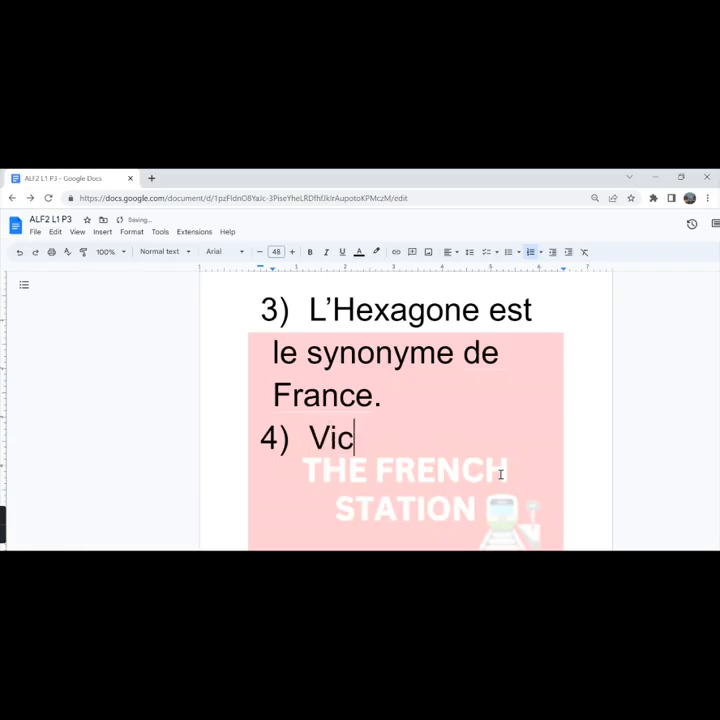
# Step: List Victor Hugo, Marie Curie and La Fayette for answer 4
pyautogui.write('tor Hugo,')
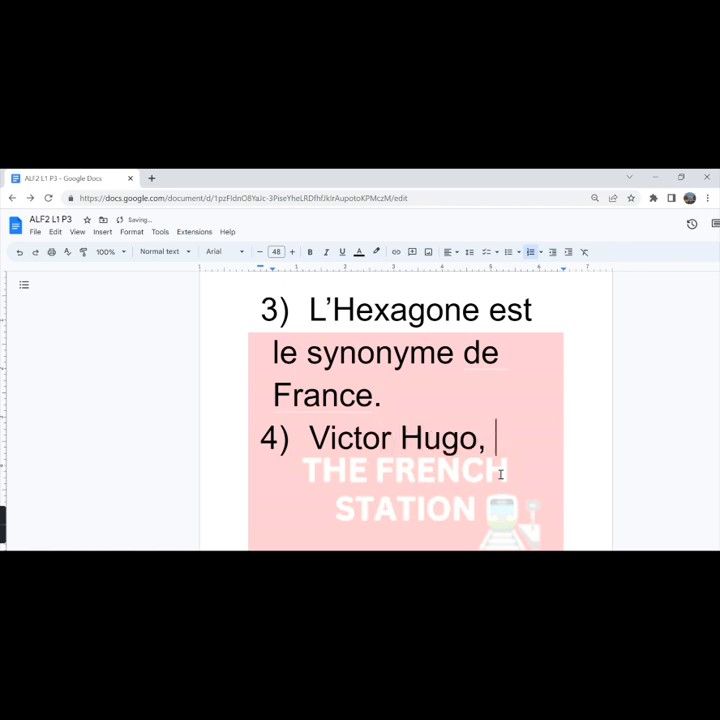
pyautogui.write('Marie Curie, La')
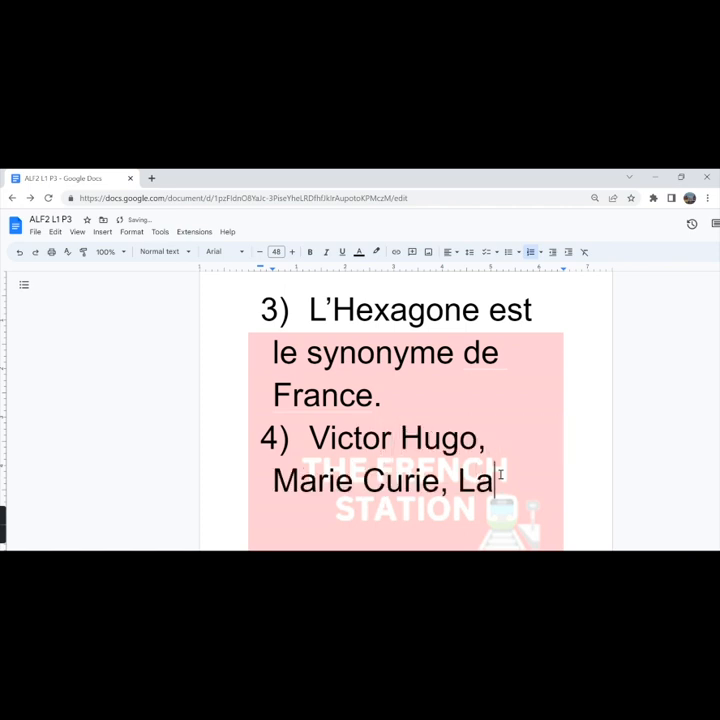
pyautogui.write('fayette')
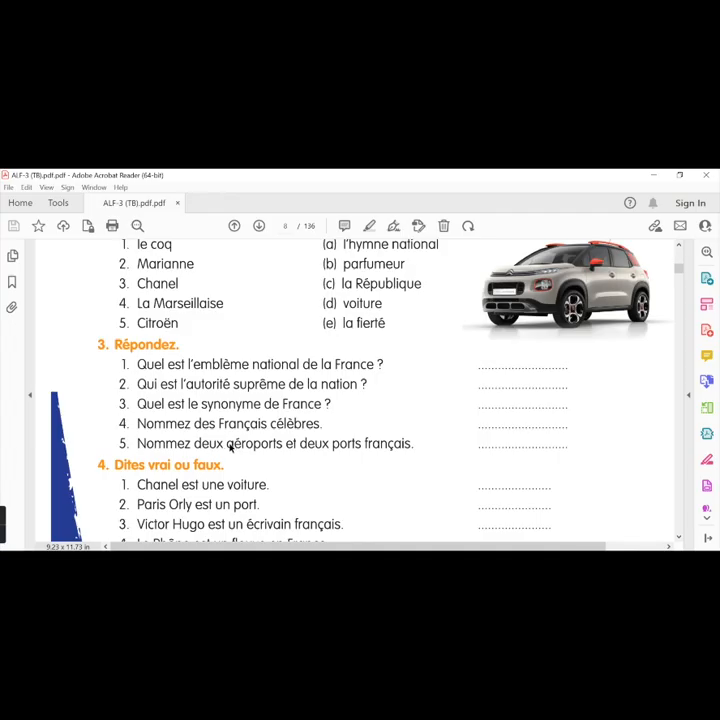
# Step: Add 'Deux aéroports:' with Paris Charles de Gaulle and Paris Orly, then start the ports with 'Le Ha'
pyautogui.scroll(-3)
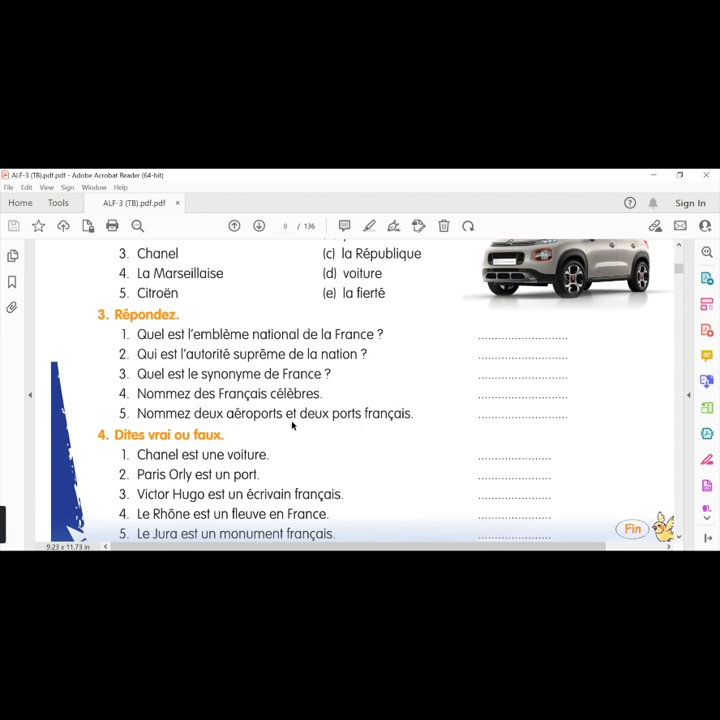
pyautogui.moveTo(418, 421)
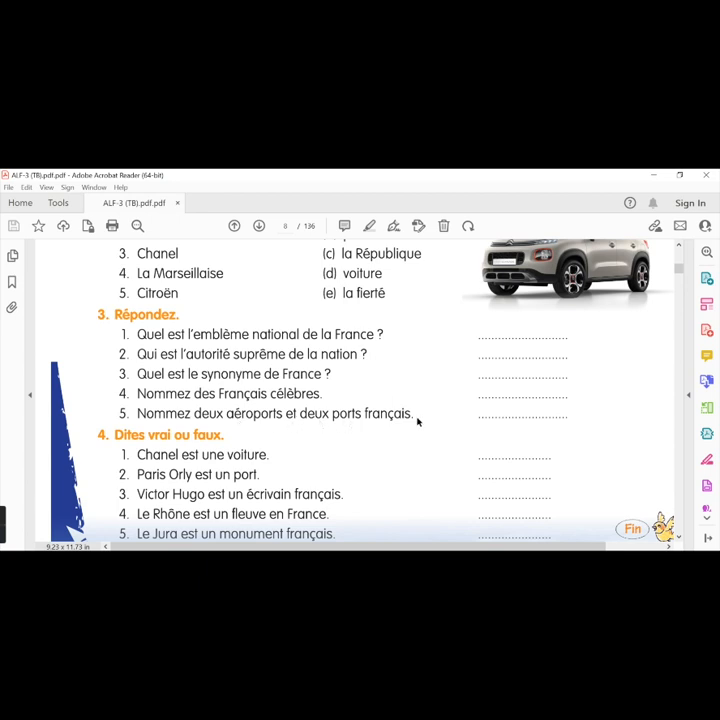
pyautogui.moveTo(348, 422)
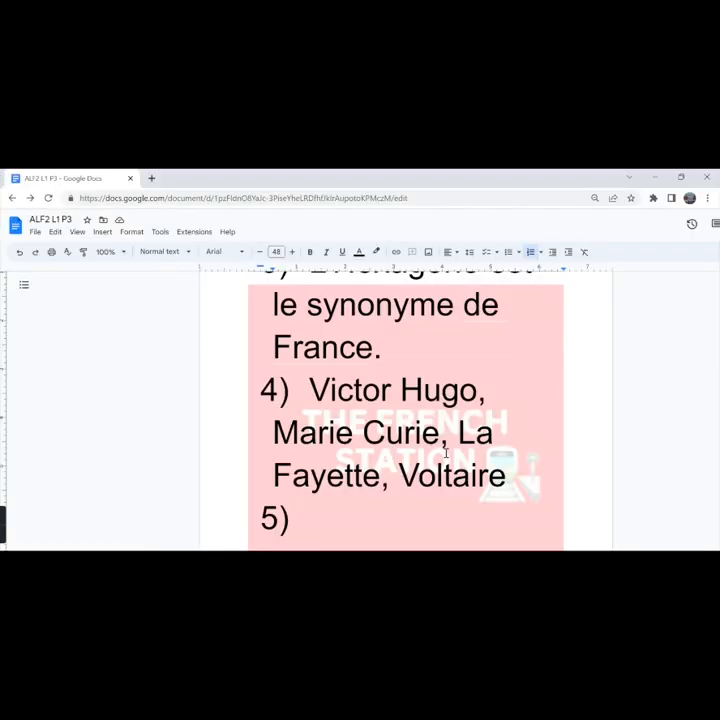
pyautogui.write('Deux aéroports:')
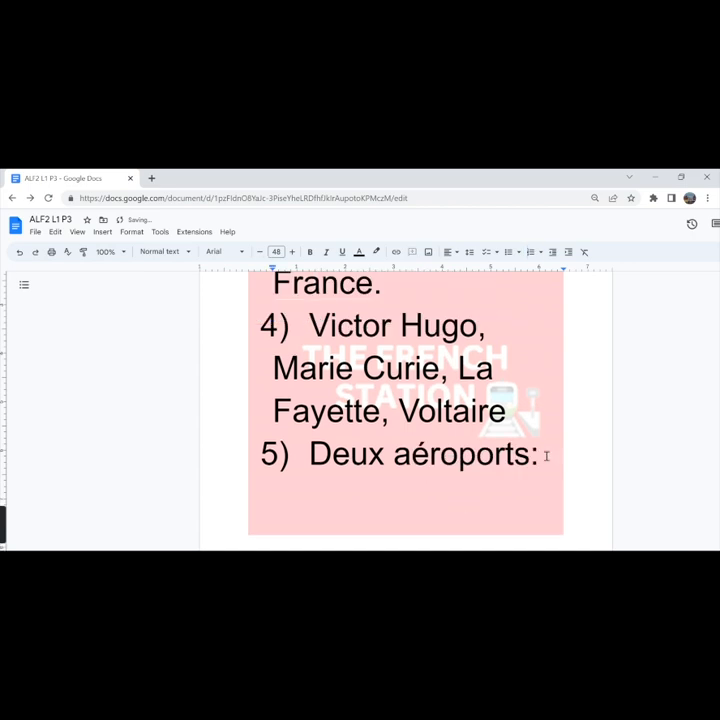
pyautogui.write('Paris Charles de Gaulle')
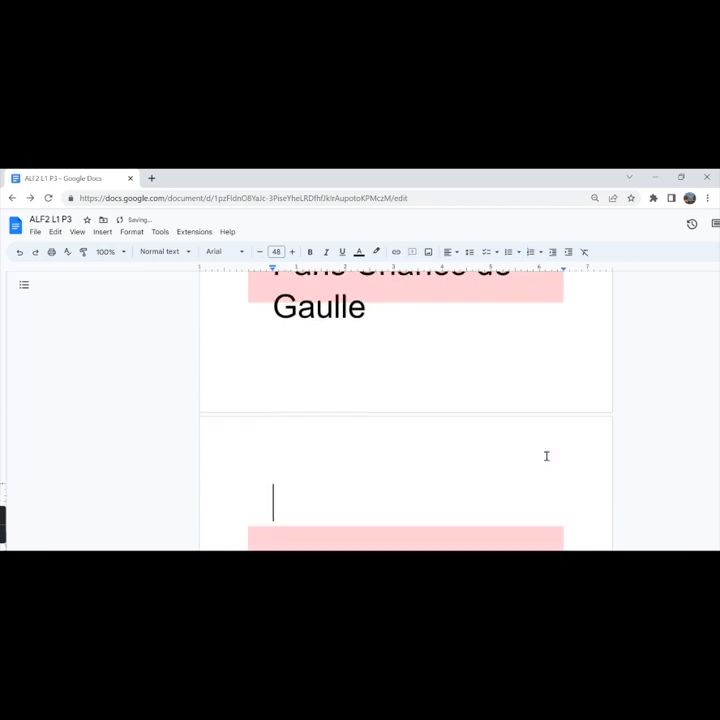
pyautogui.write('Paris Orly')
pyautogui.write('Deux ports:')
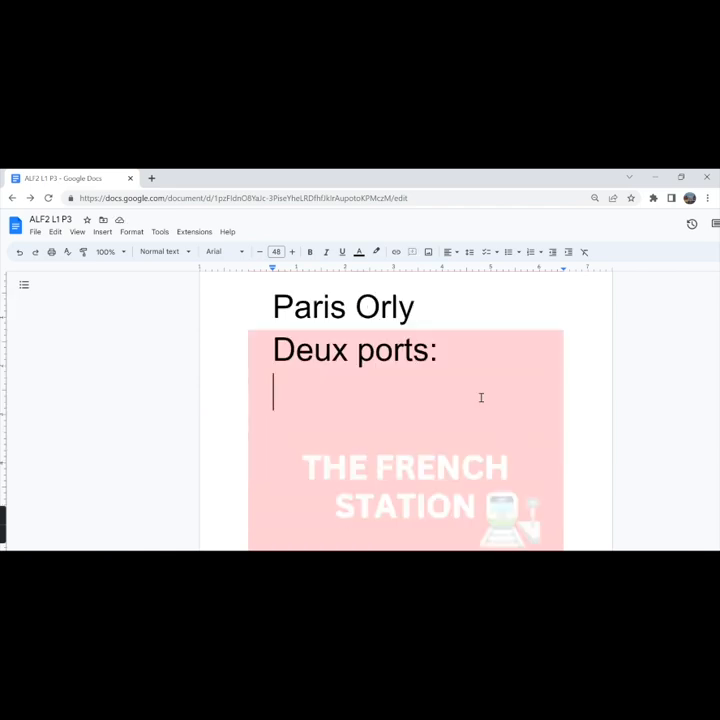
pyautogui.write('Le Ha')
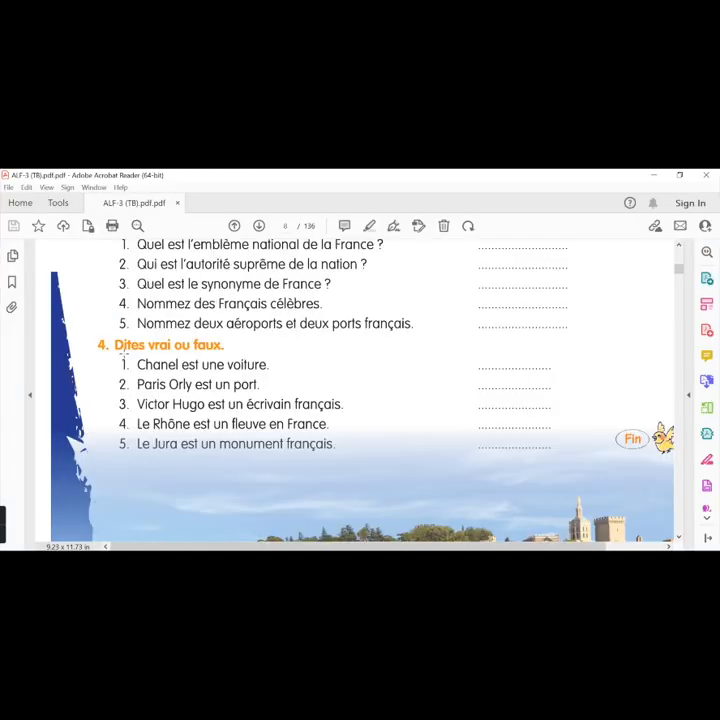
# Step: Scroll to exercise 4, Dites vrai ou faux, and enter 'Vrai' as an answer
pyautogui.scroll(-3)
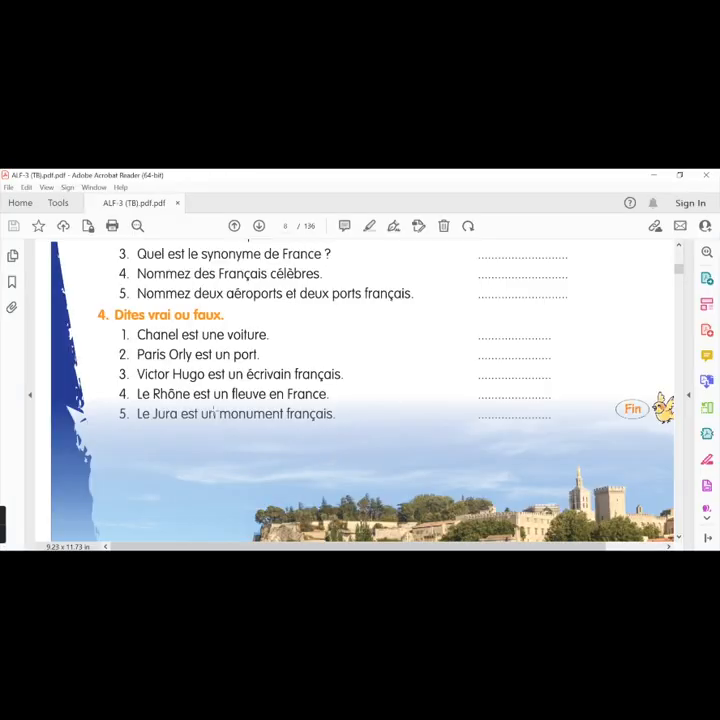
pyautogui.scroll(-3)
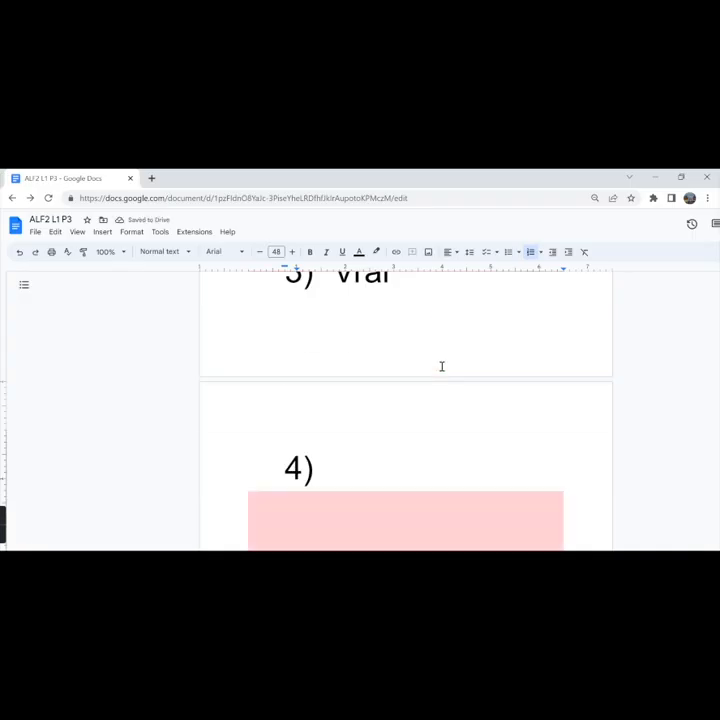
pyautogui.write('Vrai')
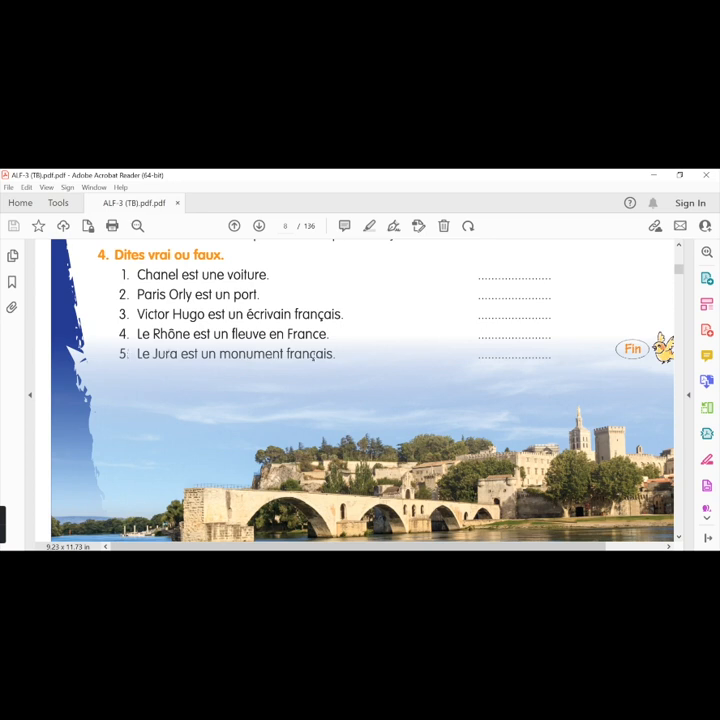
pyautogui.moveTo(331, 329)
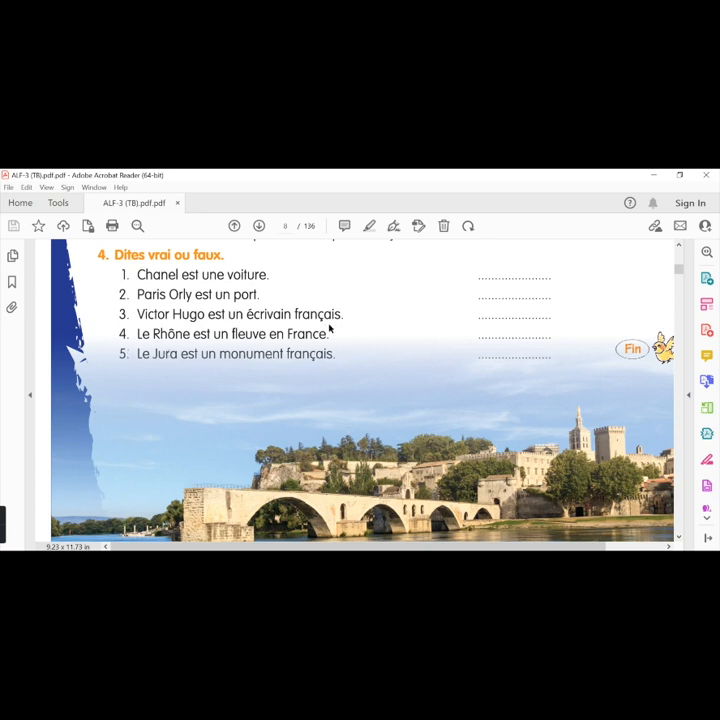